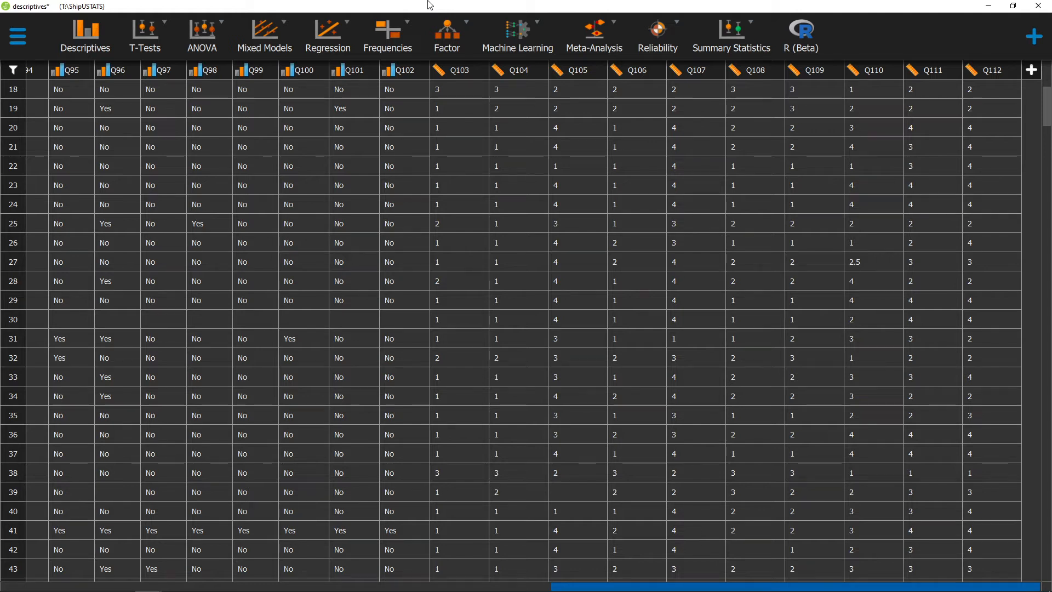
pyautogui.moveTo(85, 33)
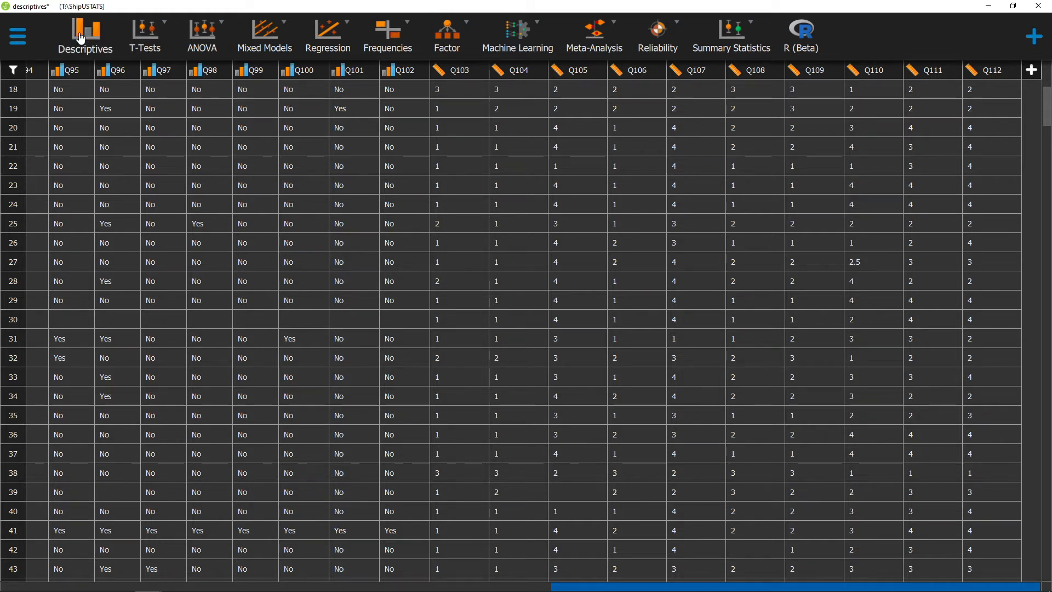
# - Start a new Descriptive Statistics analysis from the ribbon
pyautogui.click(84, 35)
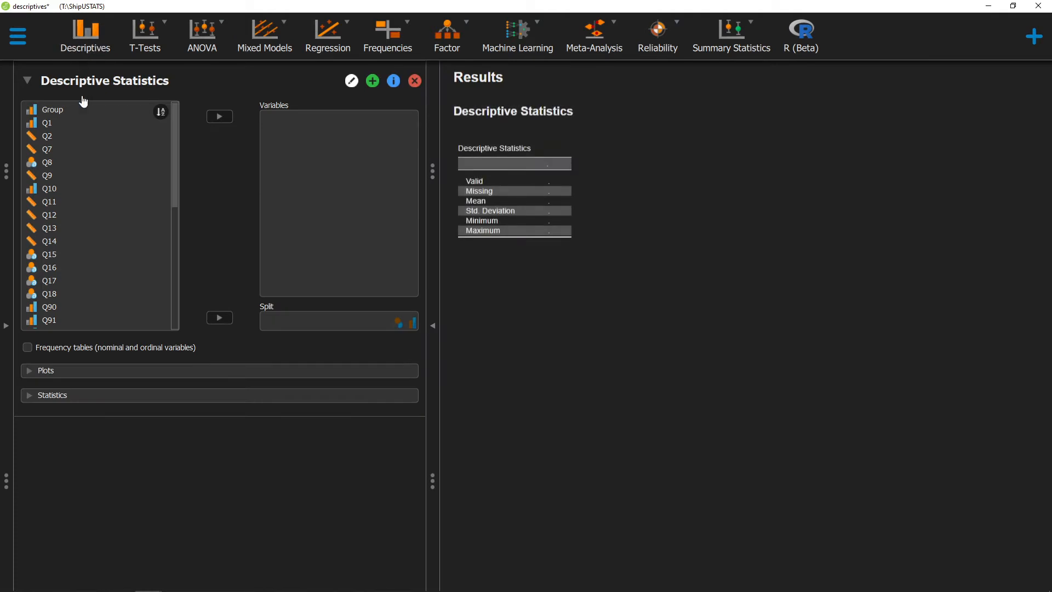
# - Add Q2 to Variables and enable the Q-Q plot under Plots
pyautogui.click(47, 135)
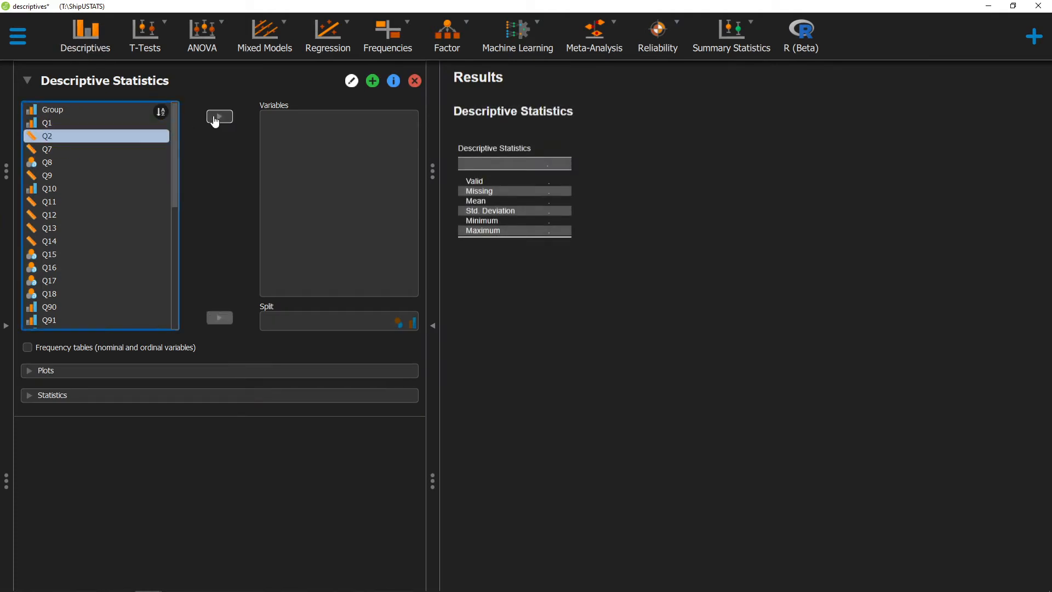
pyautogui.click(219, 117)
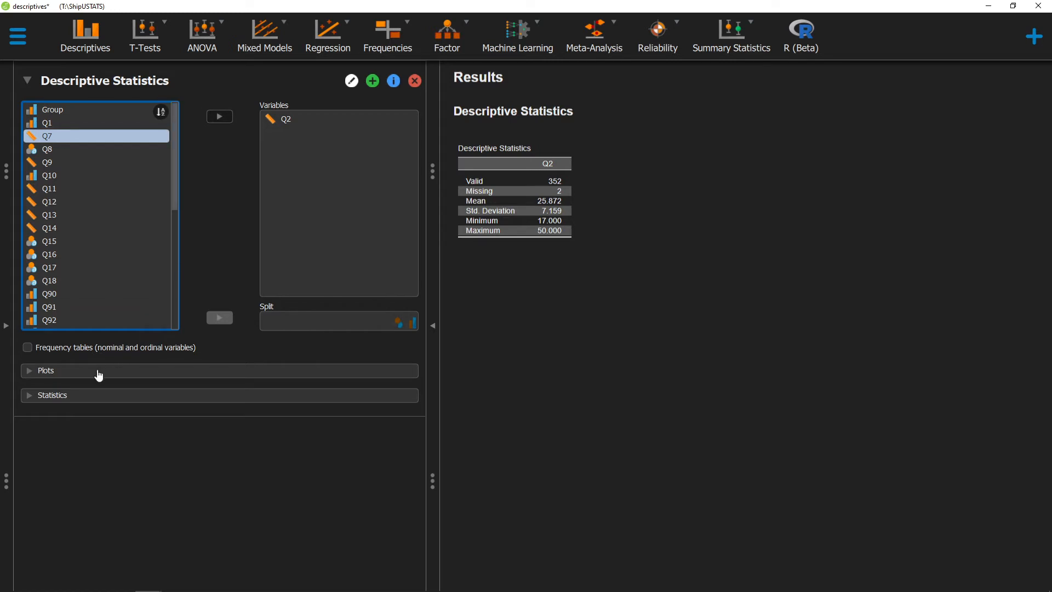
pyautogui.click(45, 370)
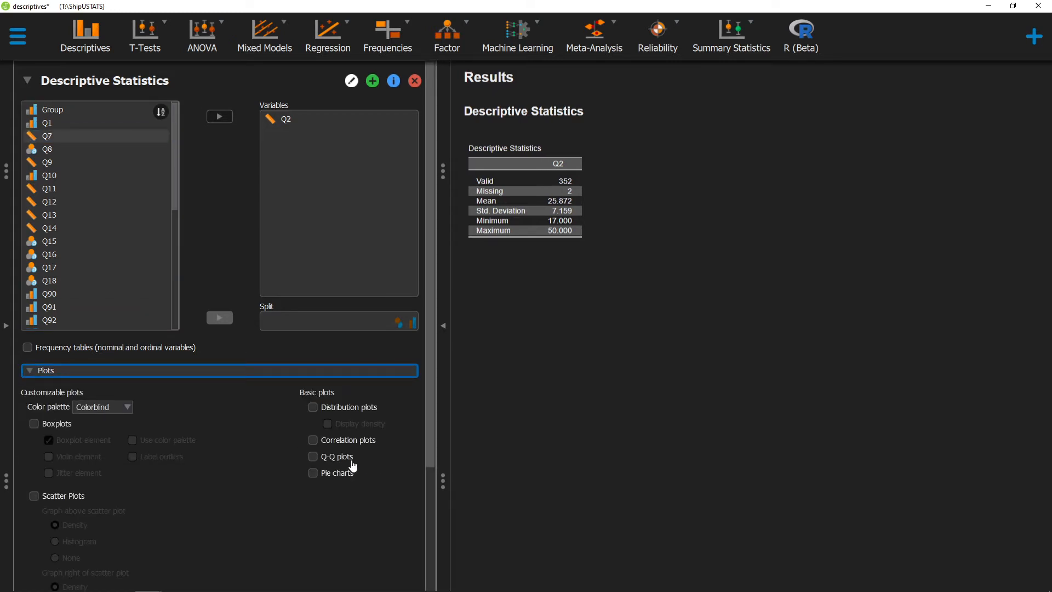
pyautogui.click(313, 457)
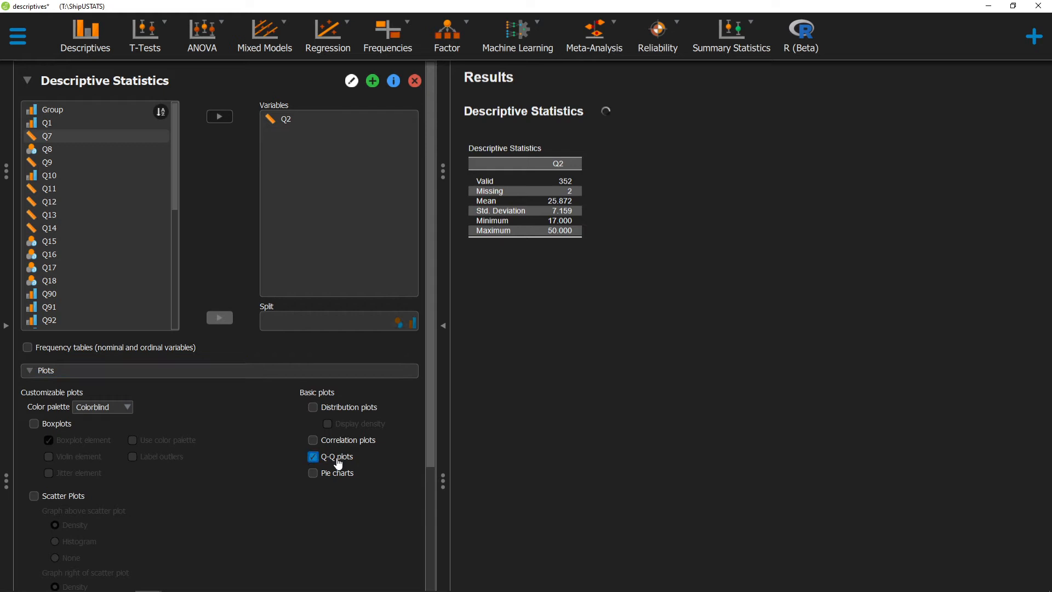
pyautogui.click(313, 457)
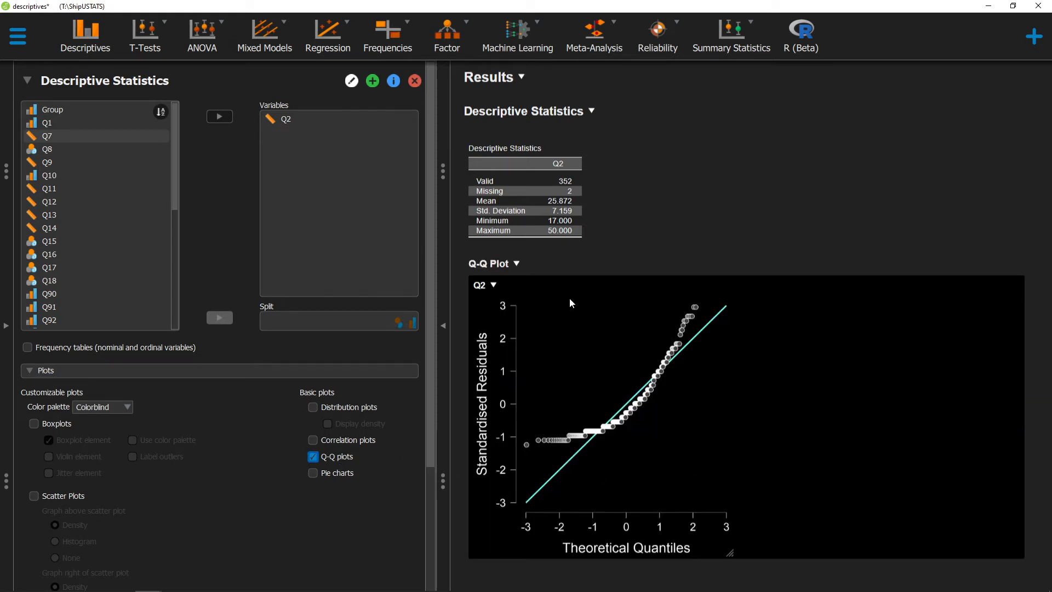
pyautogui.moveTo(639, 421)
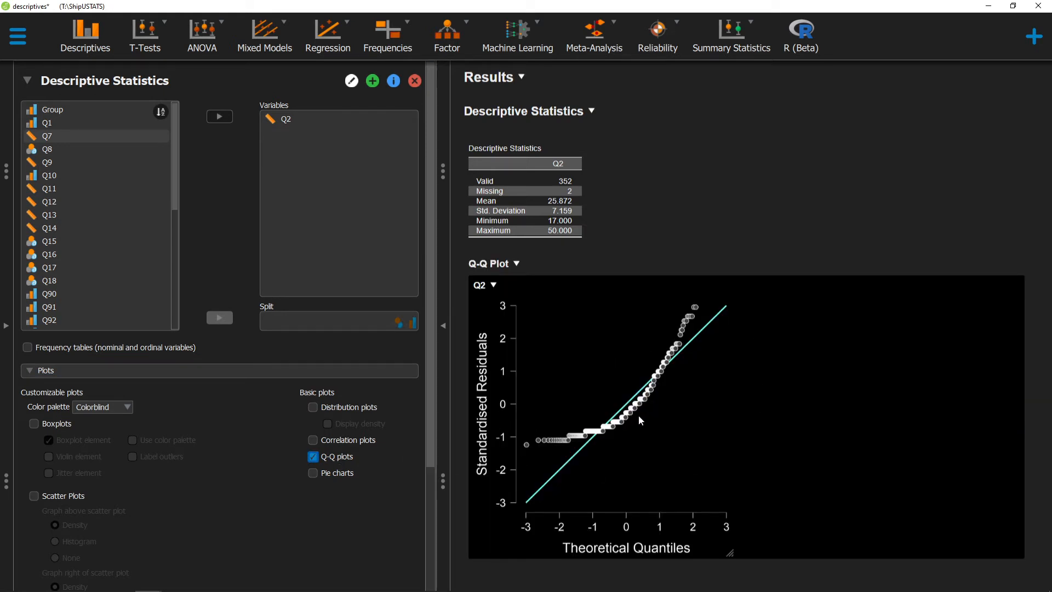
pyautogui.moveTo(663, 375)
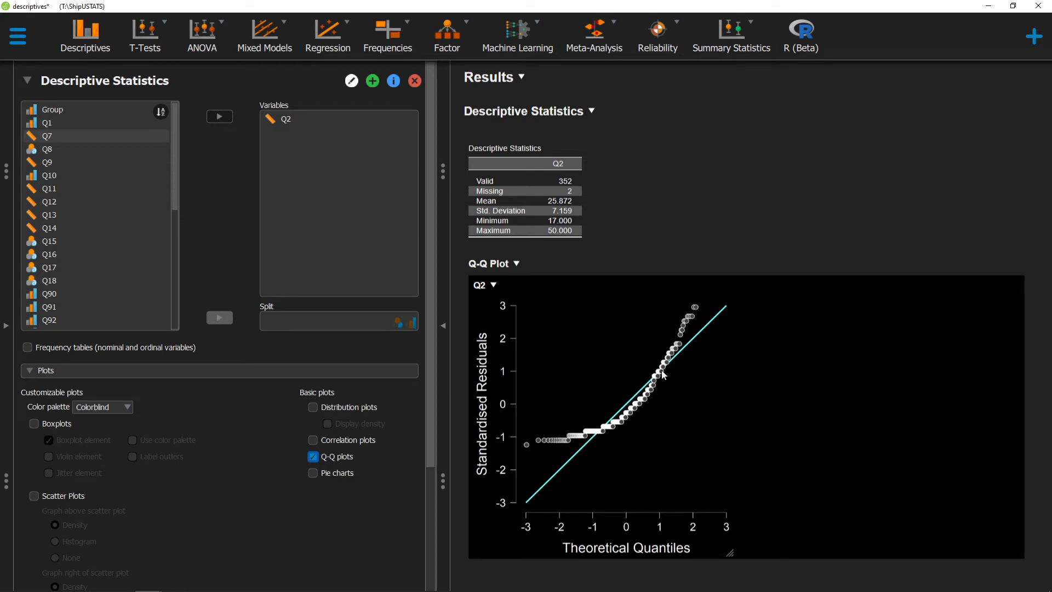
pyautogui.moveTo(606, 422)
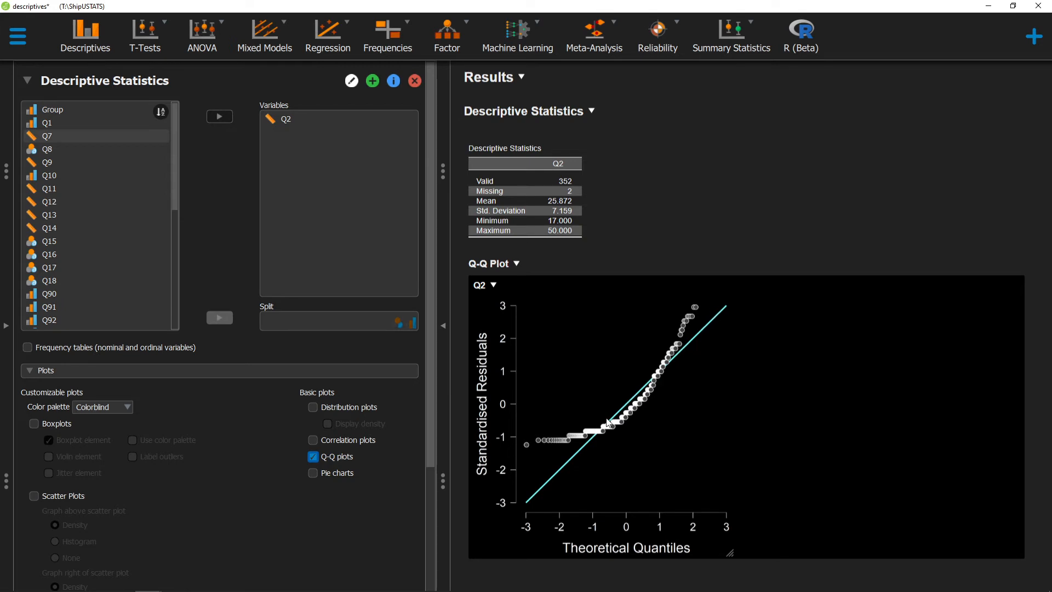
pyautogui.moveTo(526, 500)
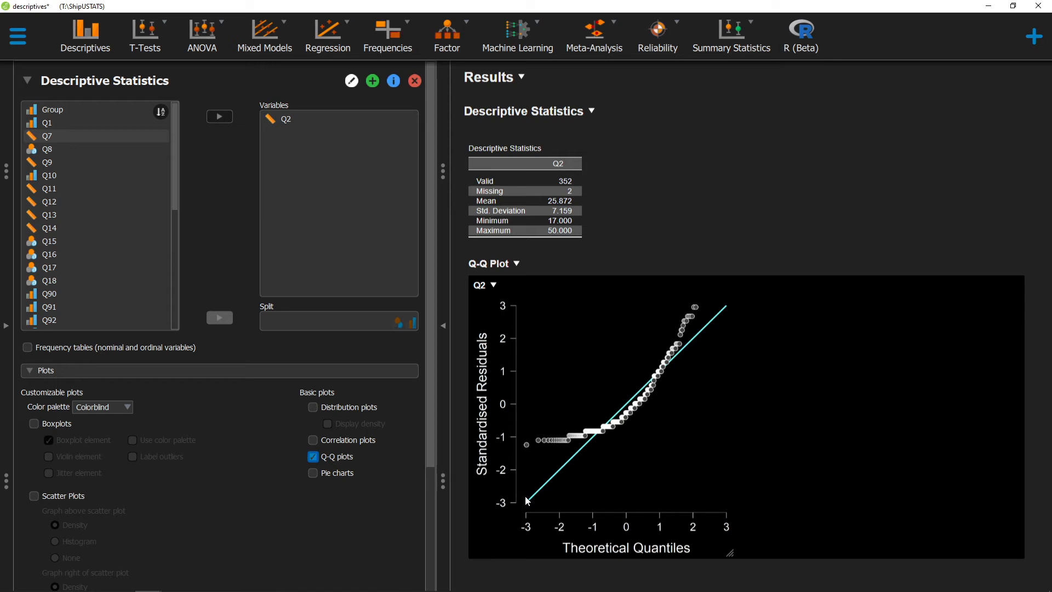
pyautogui.moveTo(580, 441)
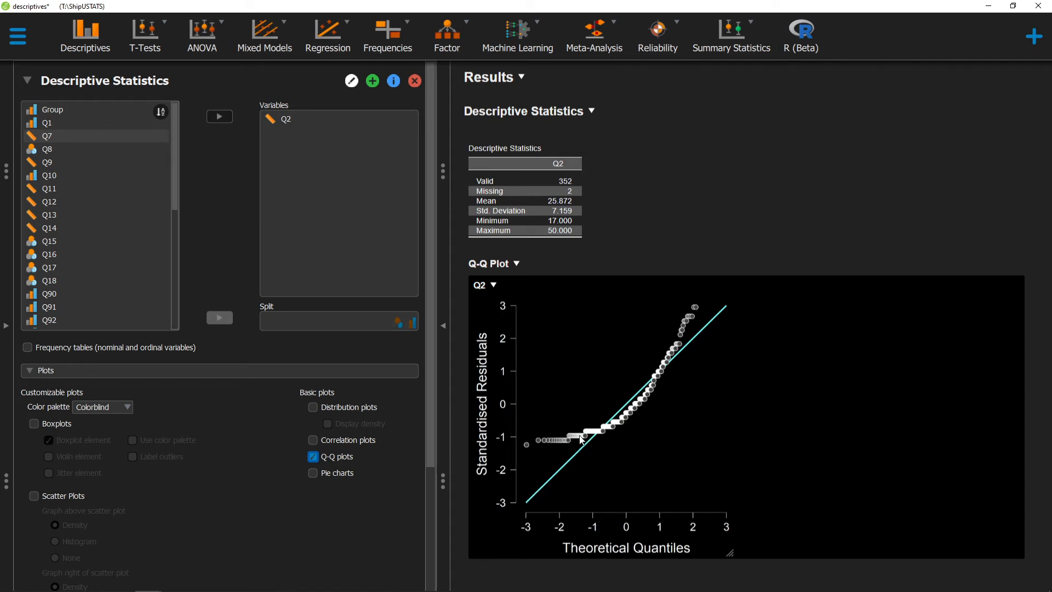
pyautogui.moveTo(717, 323)
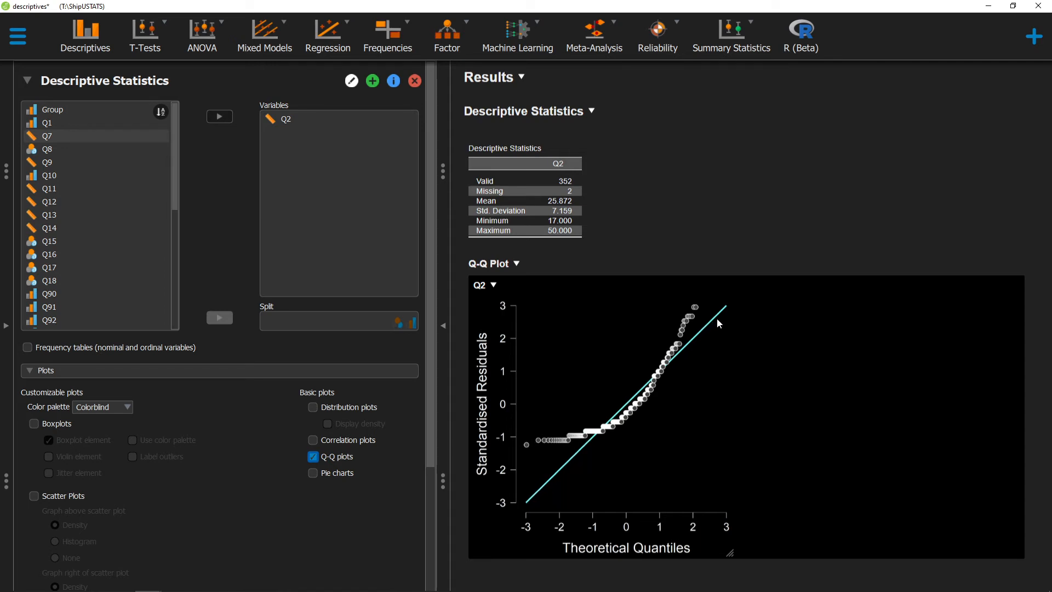
pyautogui.moveTo(667, 376)
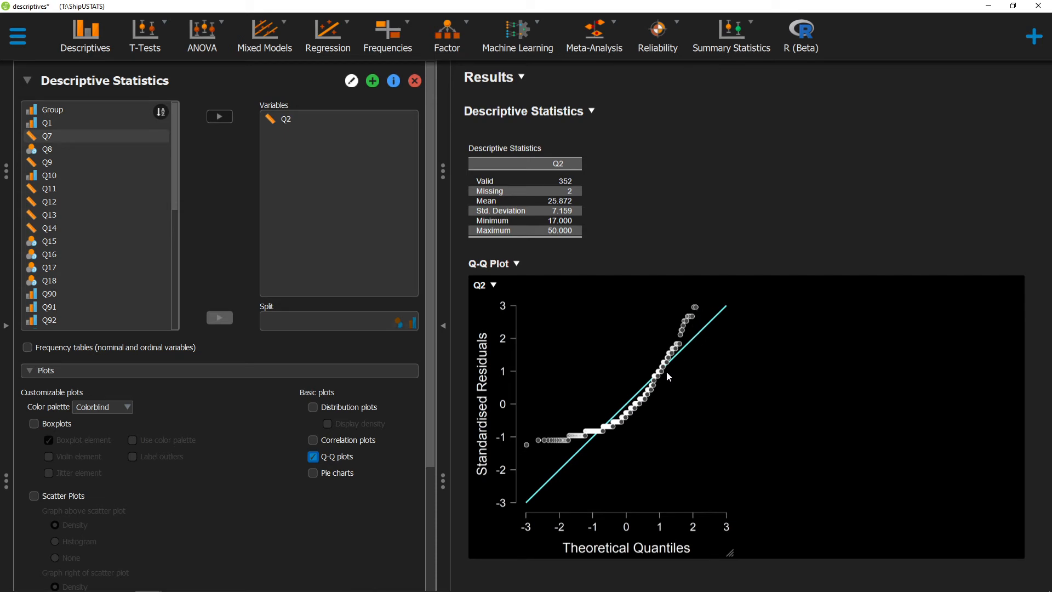
pyautogui.moveTo(678, 318)
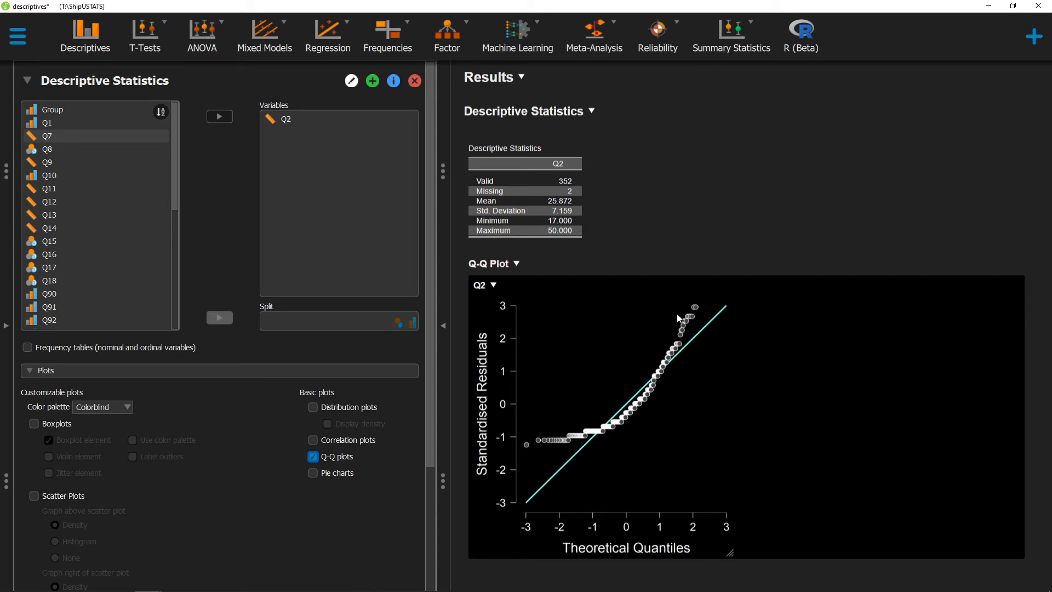
pyautogui.moveTo(549, 439)
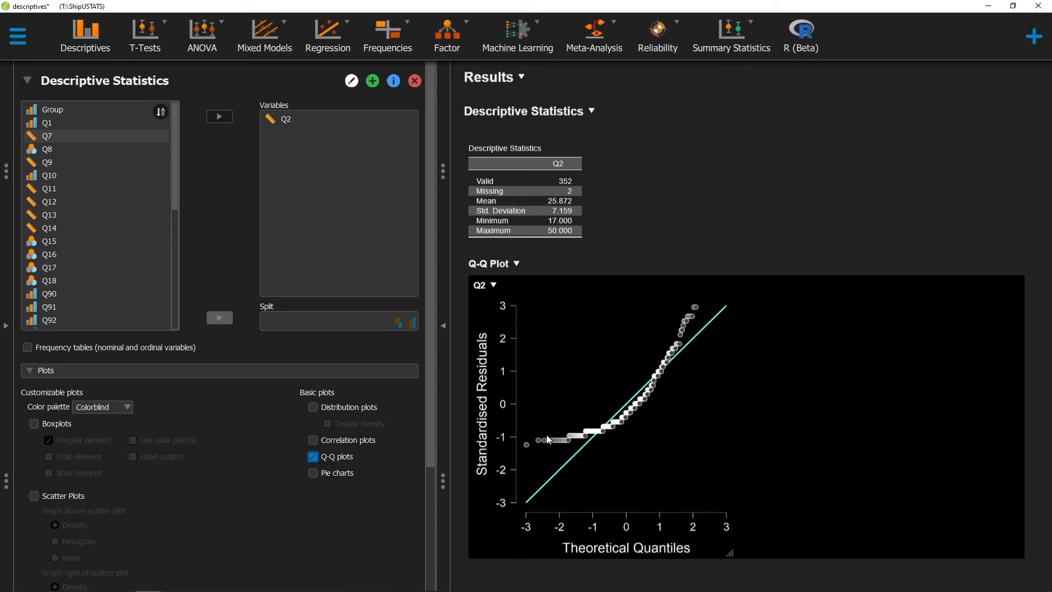
pyautogui.moveTo(693, 303)
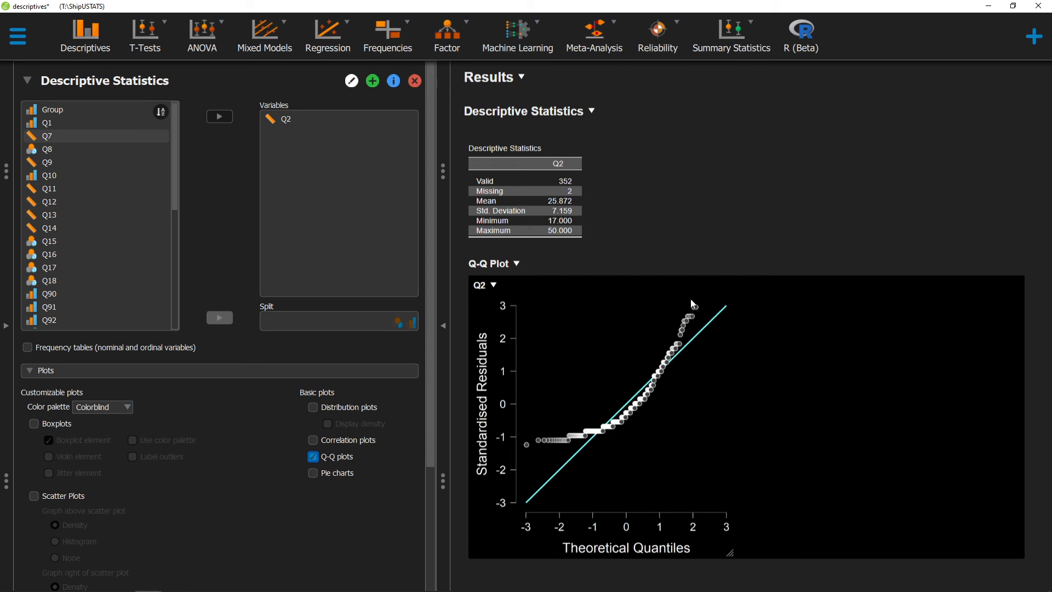